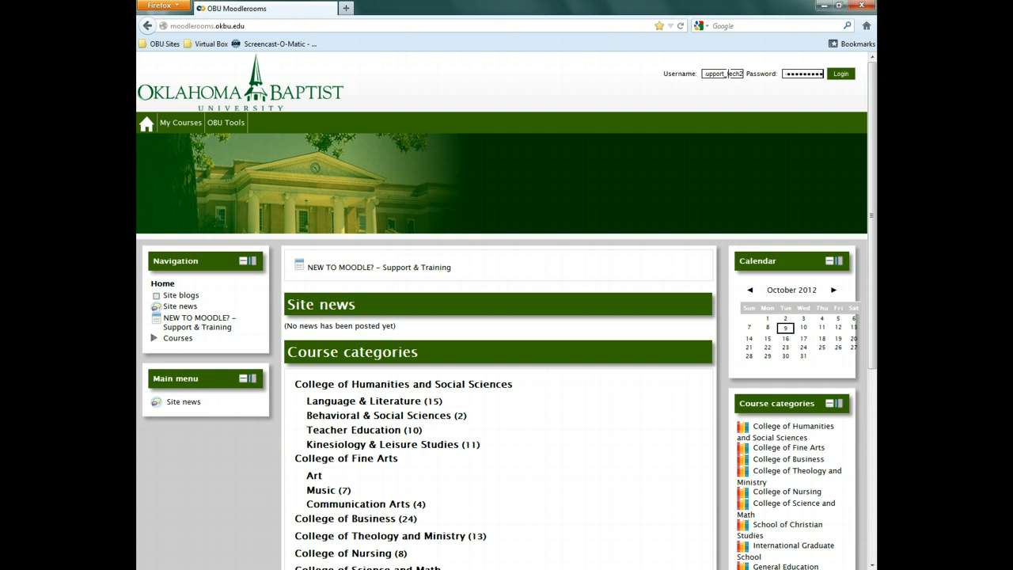
- Sign in to Moodle and go to the question bank's Categories page from the Settings block
left_click(840, 73)
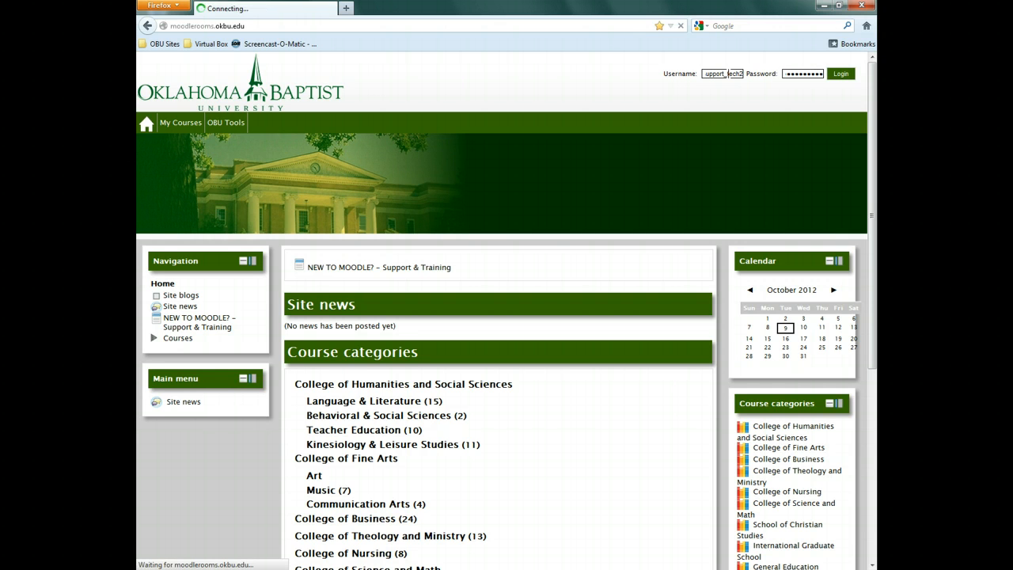
left_click(841, 73)
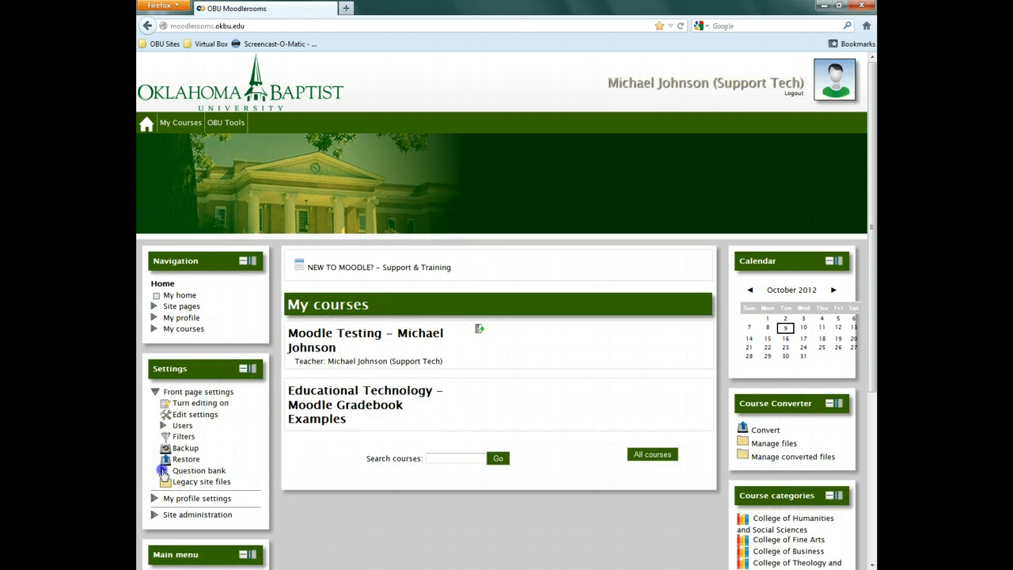
left_click(199, 470)
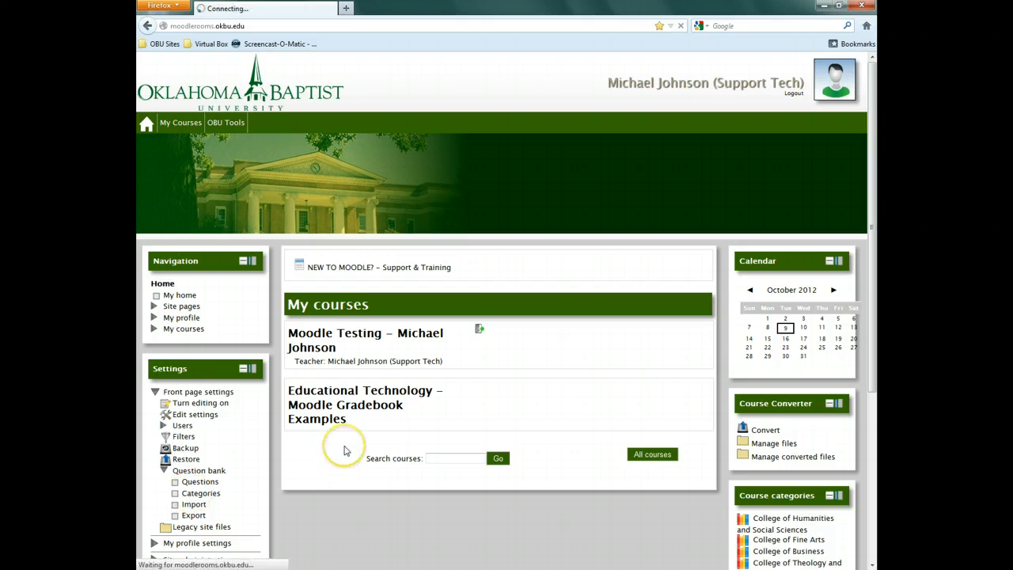
left_click(199, 494)
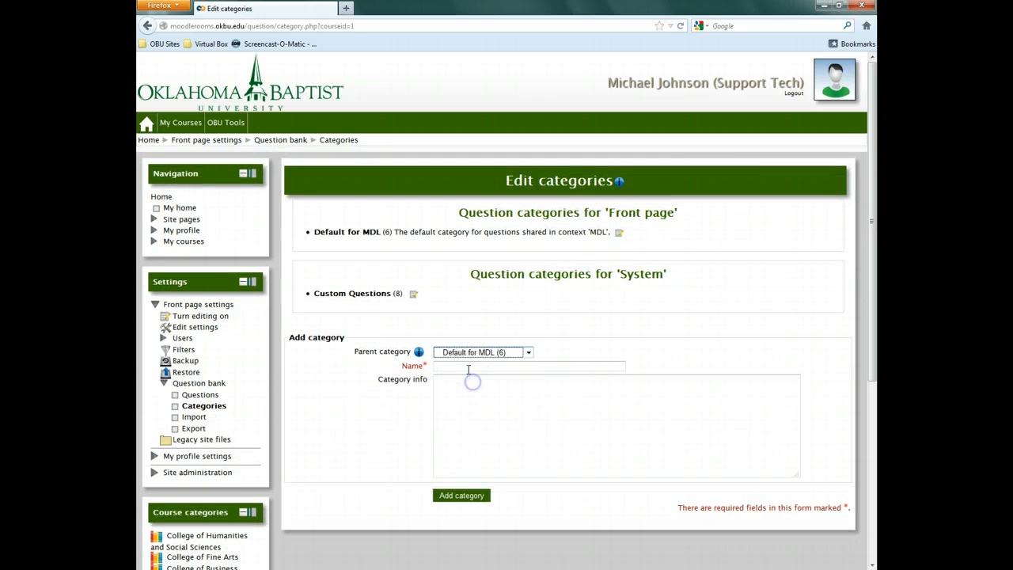
- Add the category 'Sample Question Category' with info 'Blah Blah Blah' under Default for MDL
type("Sample Q")
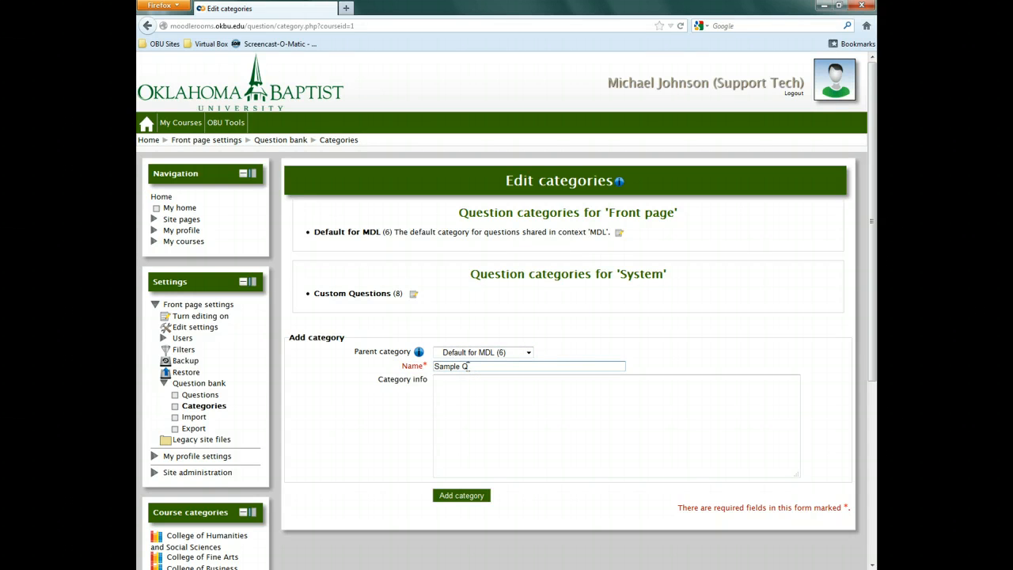
type("uestion Catego")
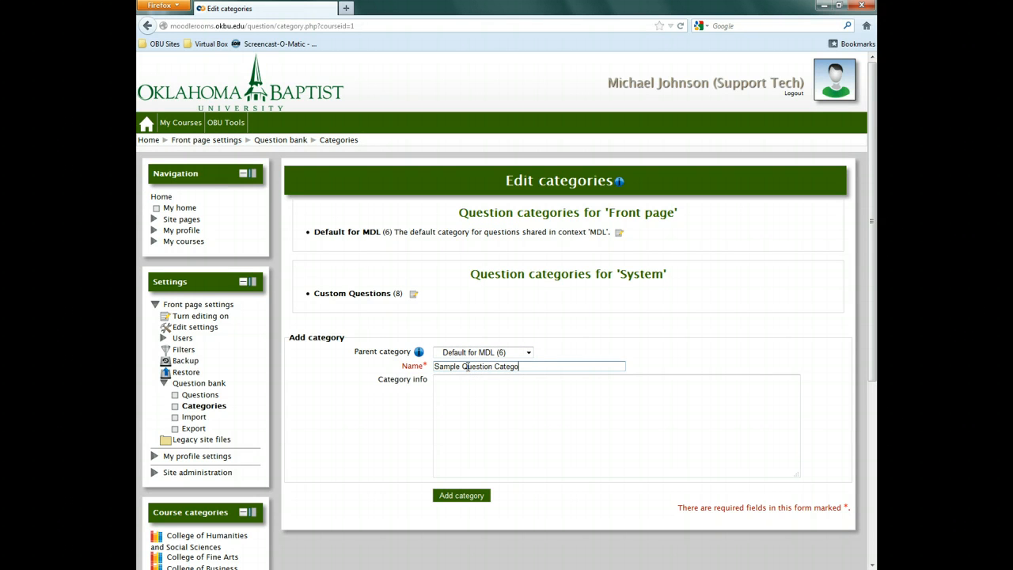
type("B")
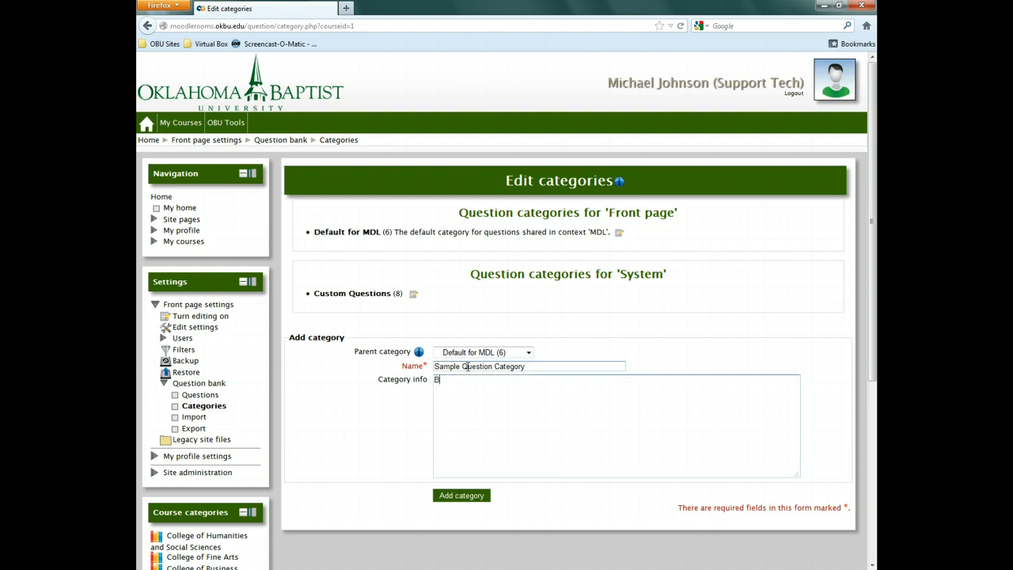
type("Blah Blah blah")
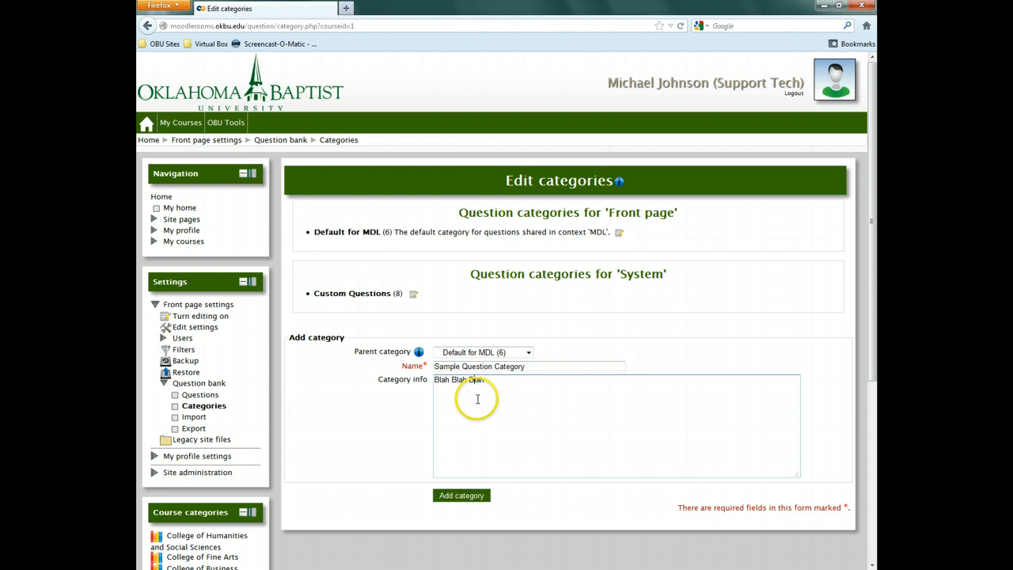
left_click(460, 494)
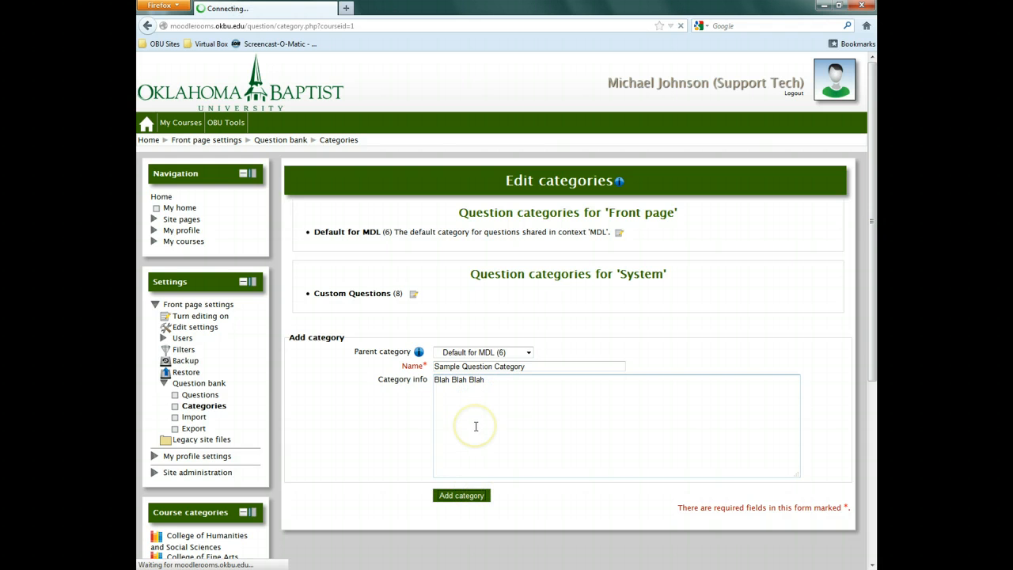
left_click(462, 493)
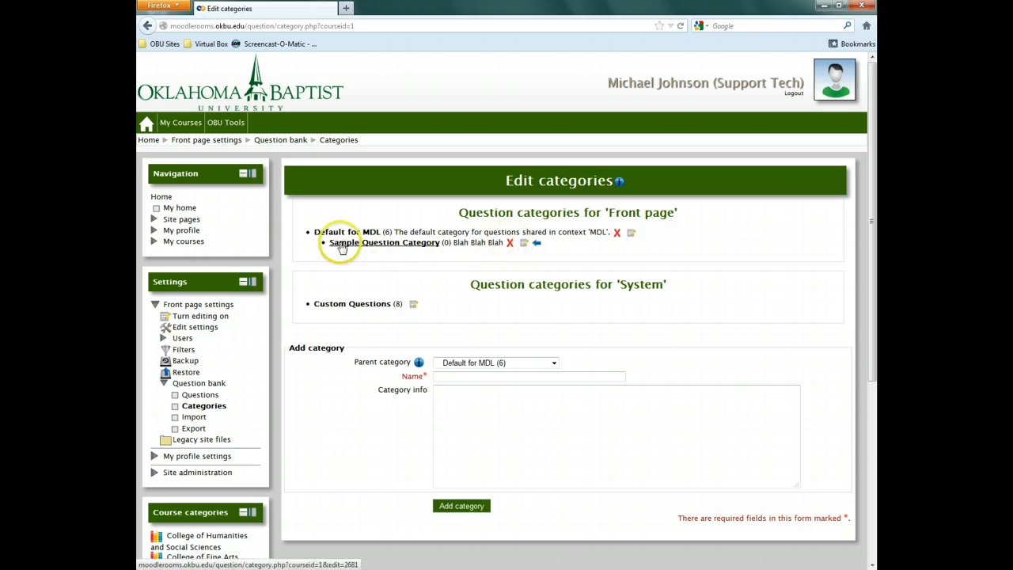
mouse_move(493, 282)
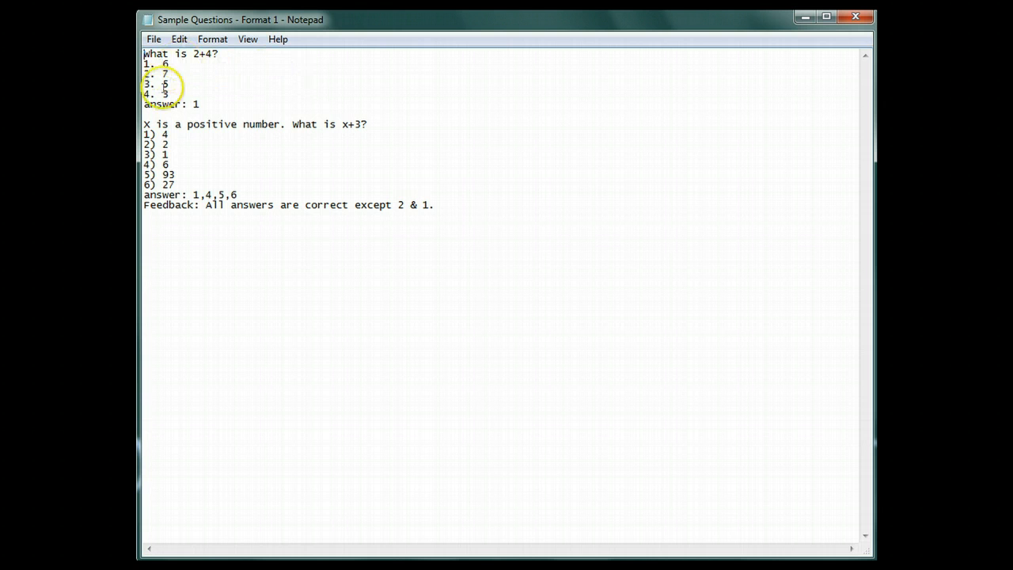
mouse_move(320, 111)
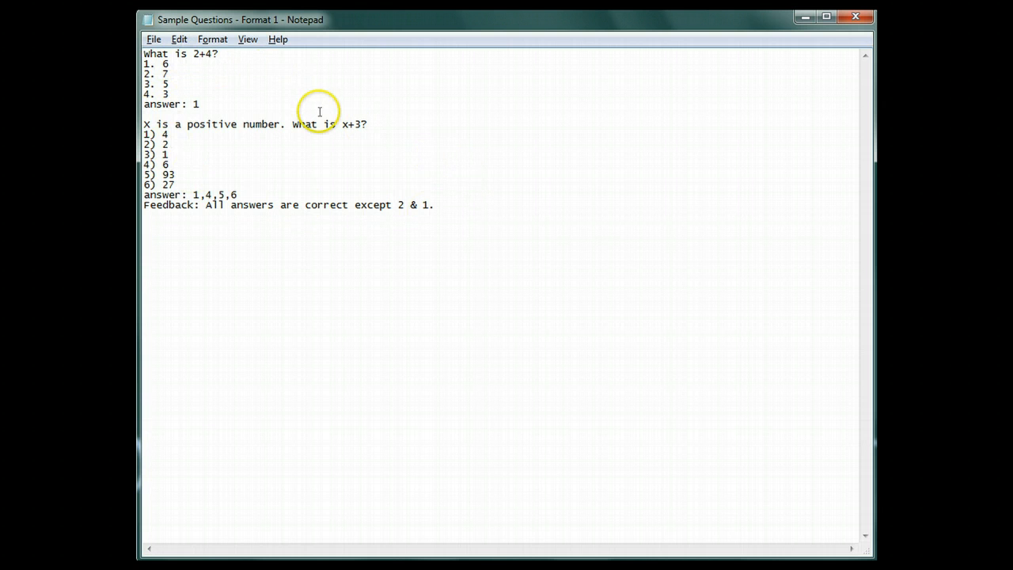
- Save the quiz questions from Notepad as 'Sample Quiz Questions' on the Desktop
left_click(154, 38)
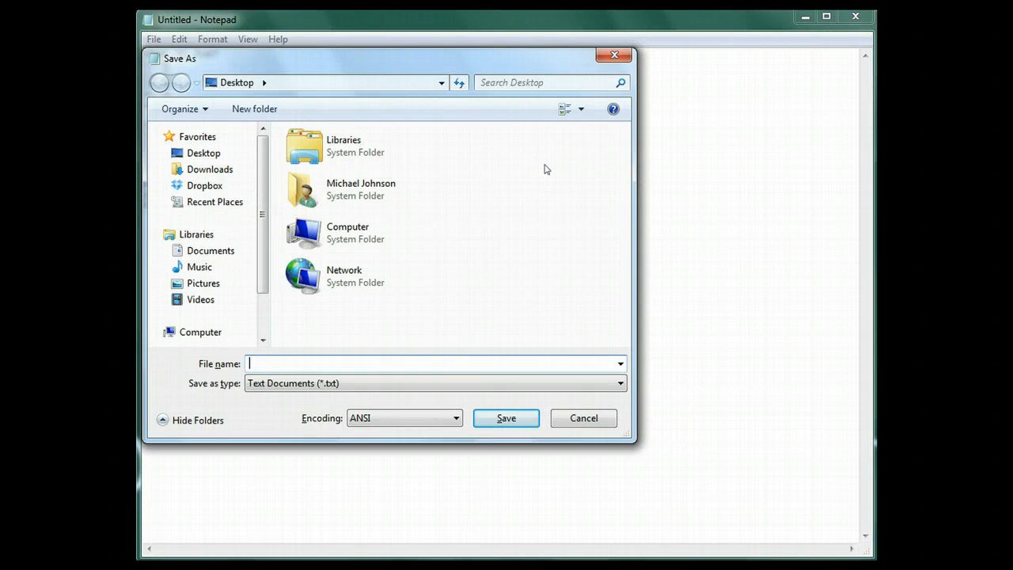
type("Sample Quiz Quest")
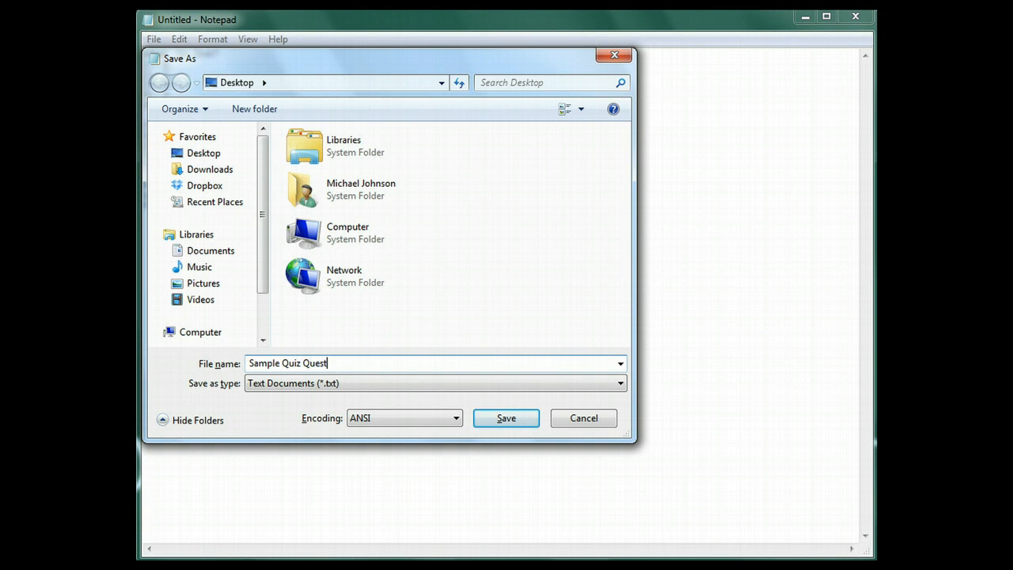
left_click(506, 417)
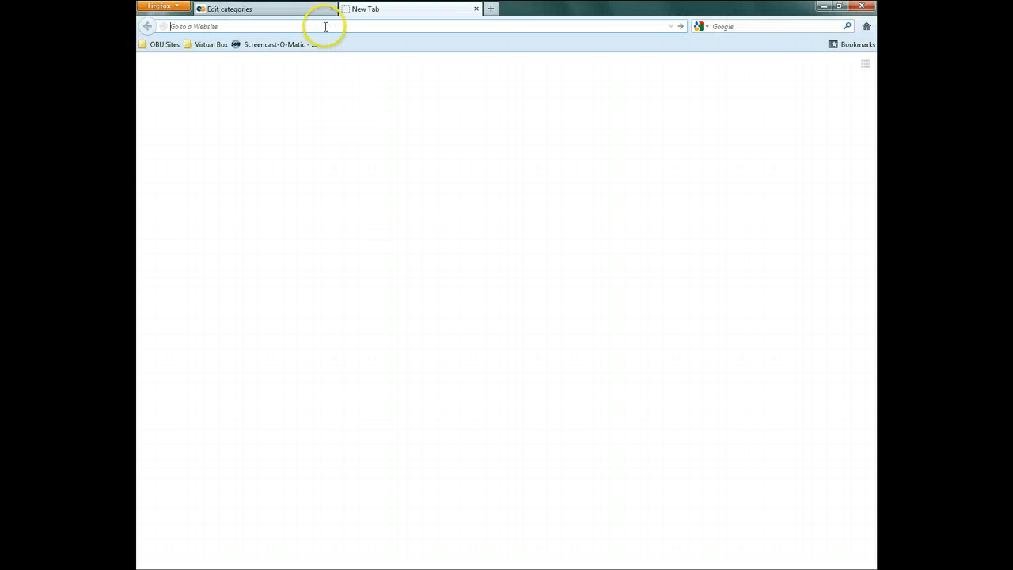
- Go to vletools.com in the new tab and sign in to the Moodle XML Converter site
type("vletools.")
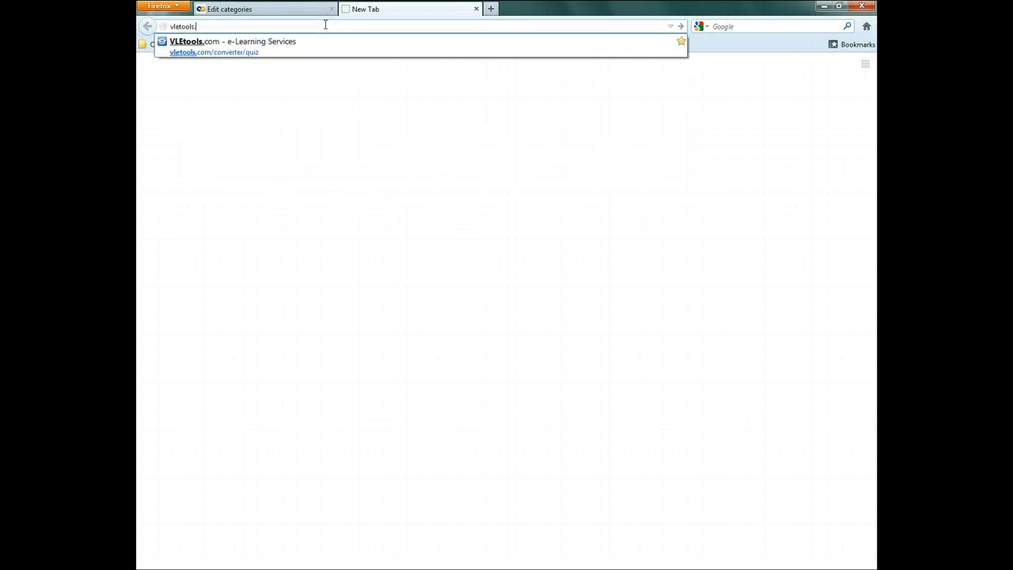
left_click(231, 41)
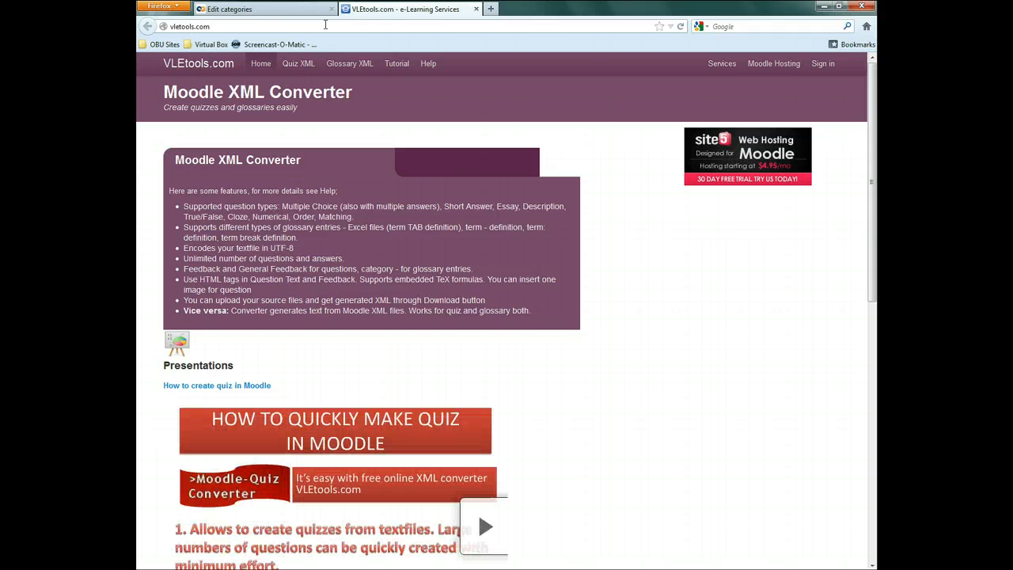
left_click(822, 63)
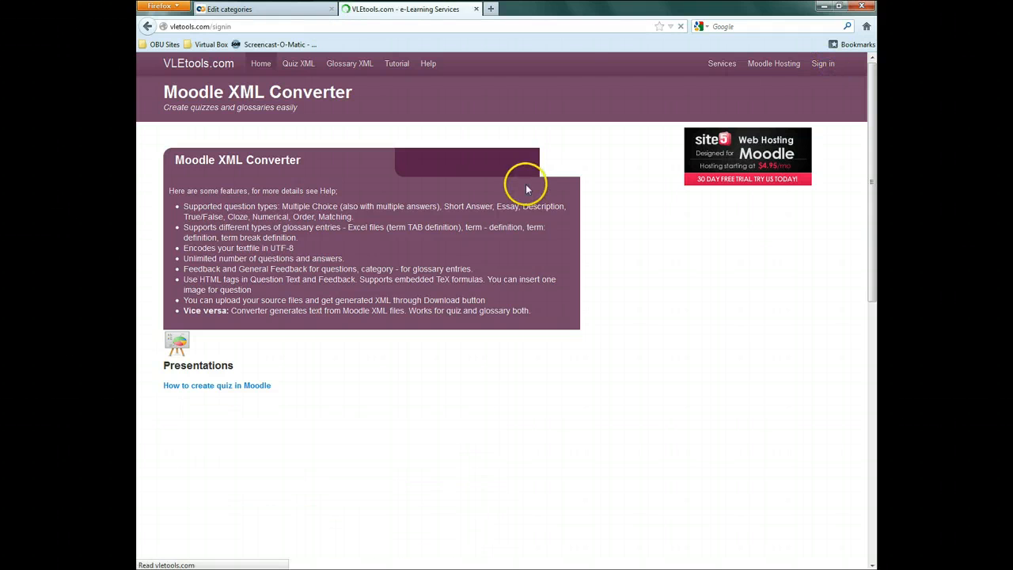
left_click(823, 64)
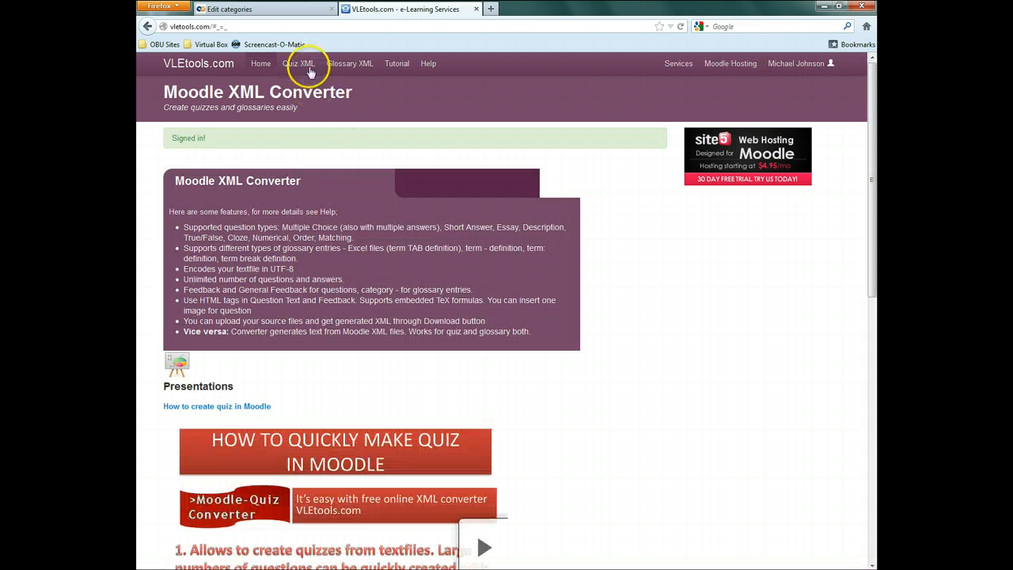
- In the Quiz XML converter, enable Shuffle Answers and letter (ABCD) answer numbering
left_click(297, 63)
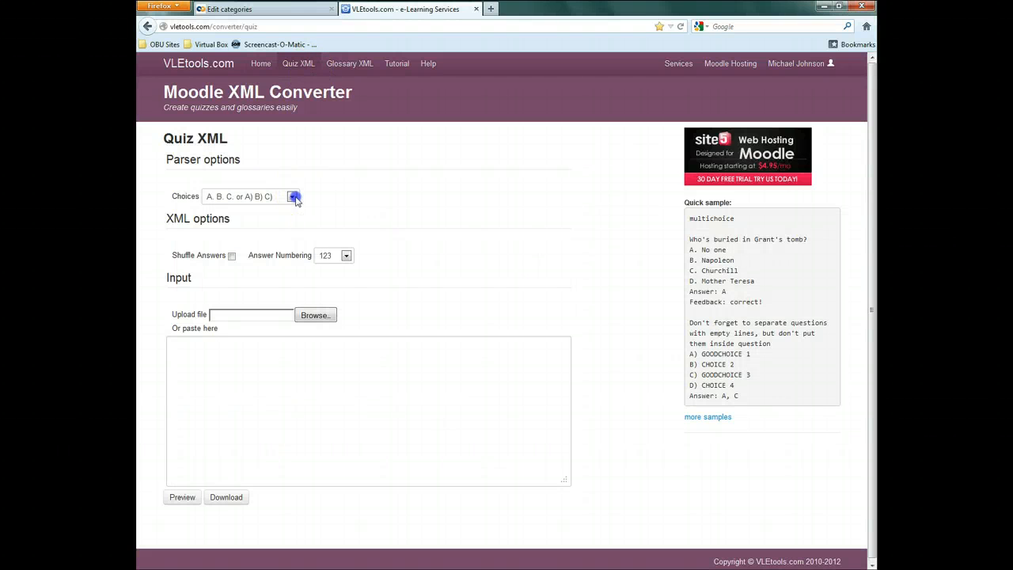
left_click(291, 196)
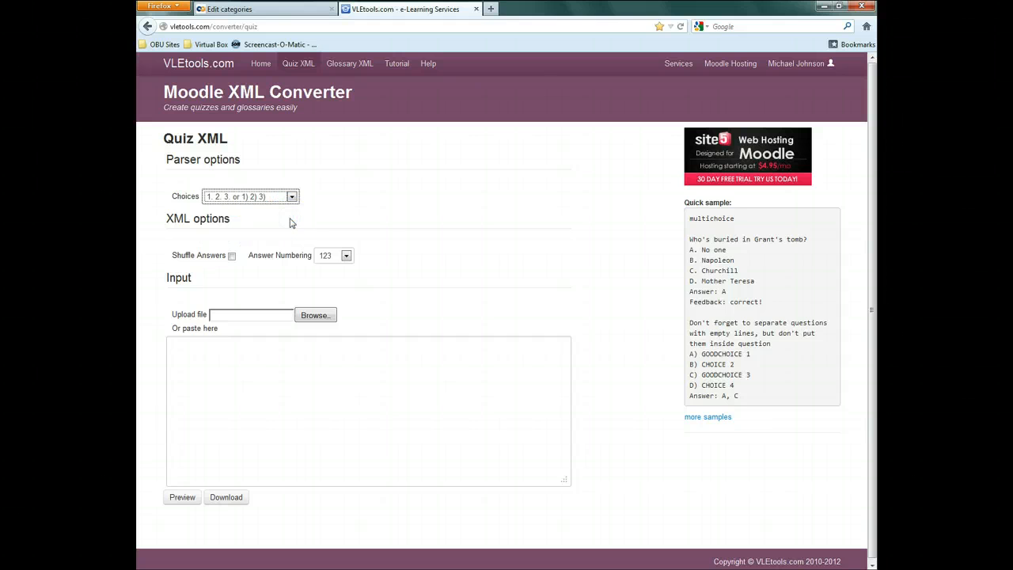
left_click(231, 255)
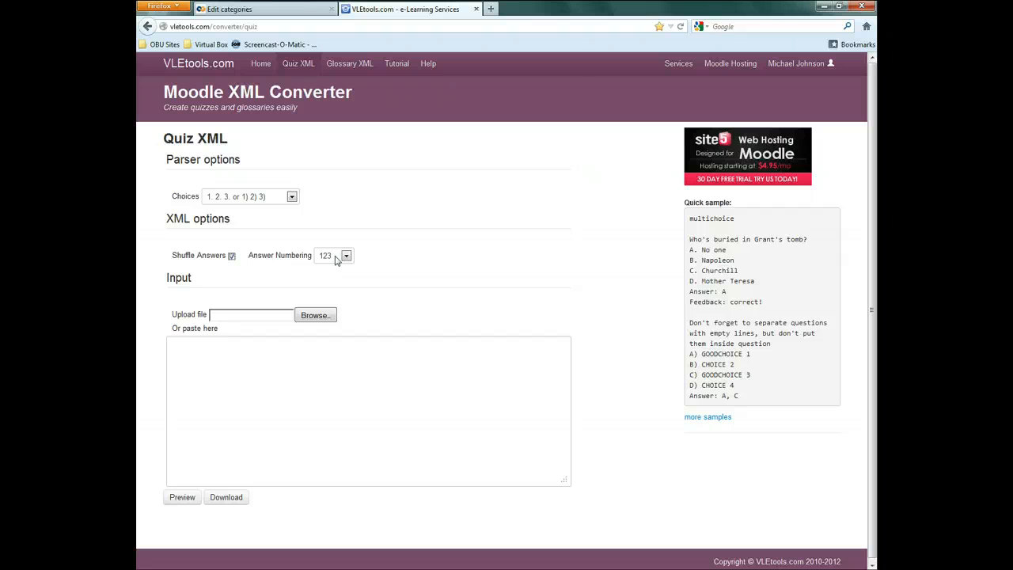
left_click(333, 255)
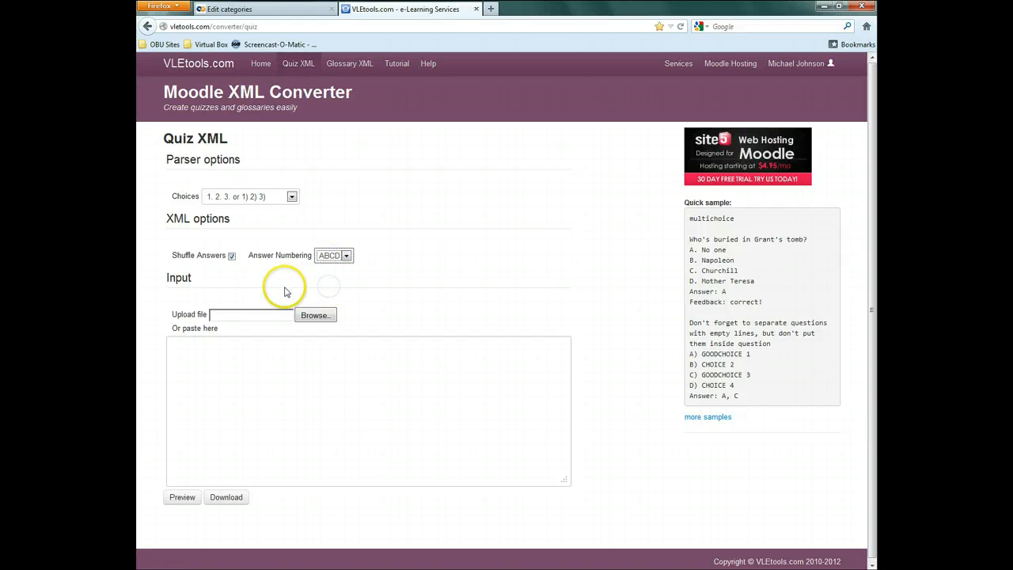
mouse_move(285, 291)
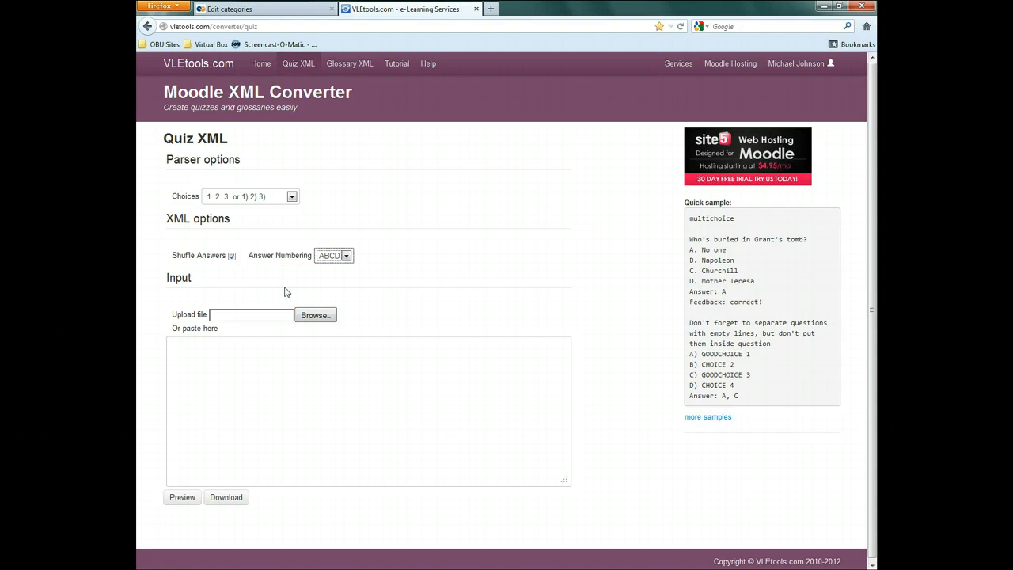
- Upload the Sample Quiz Questions file and review the preview of its two questions
left_click(315, 315)
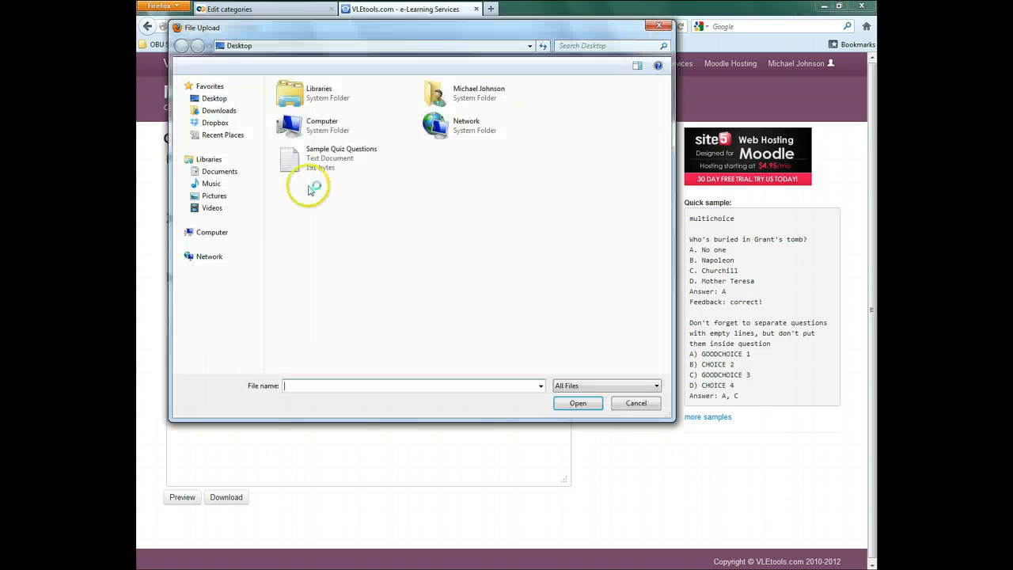
left_click(342, 159)
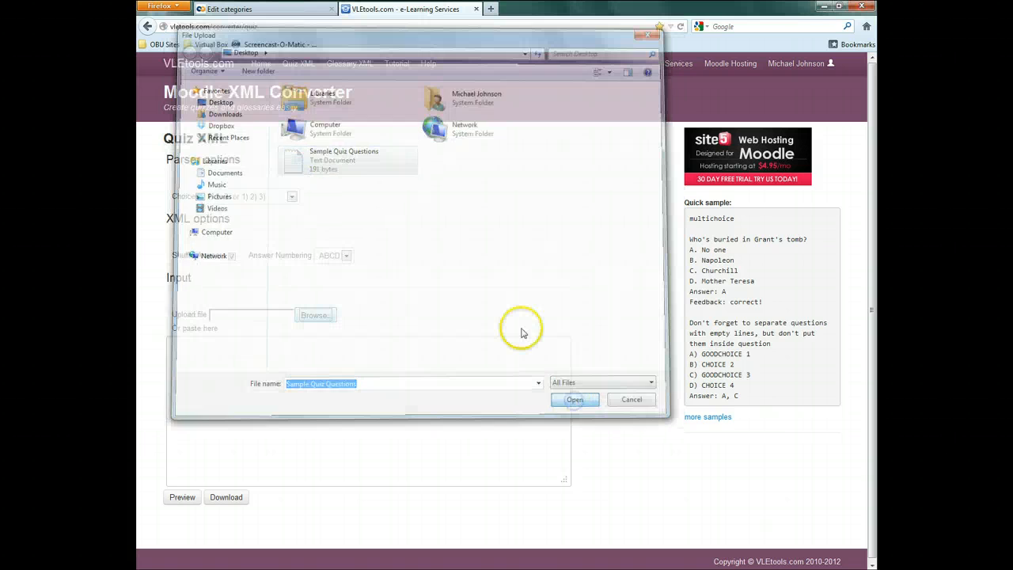
left_click(574, 399)
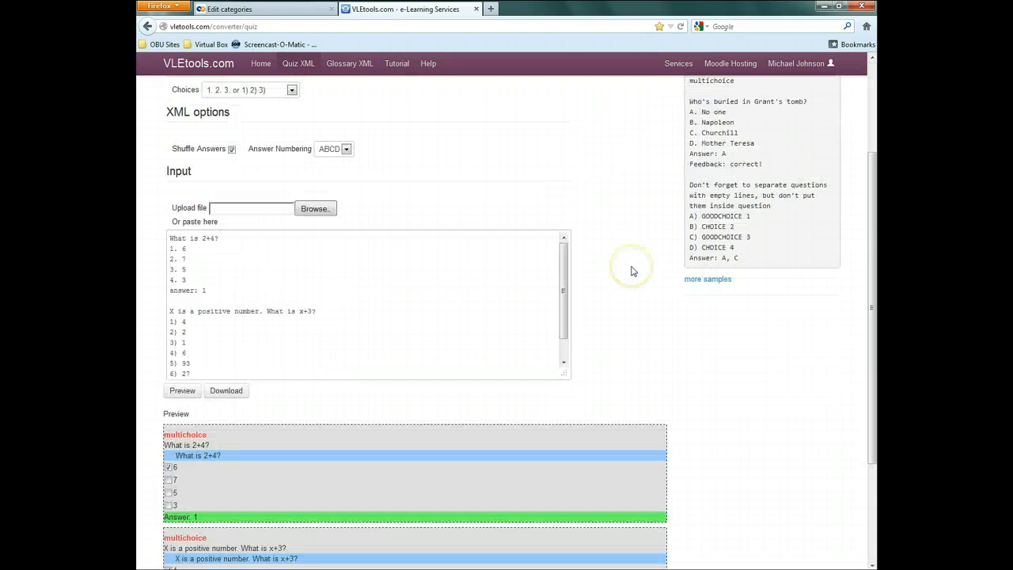
scroll("down", 3)
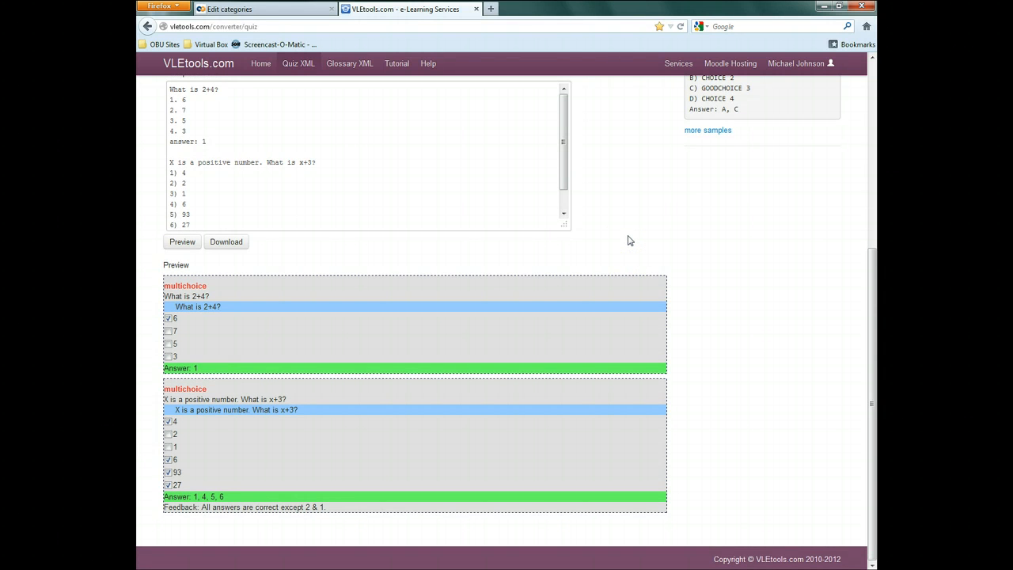
mouse_move(611, 248)
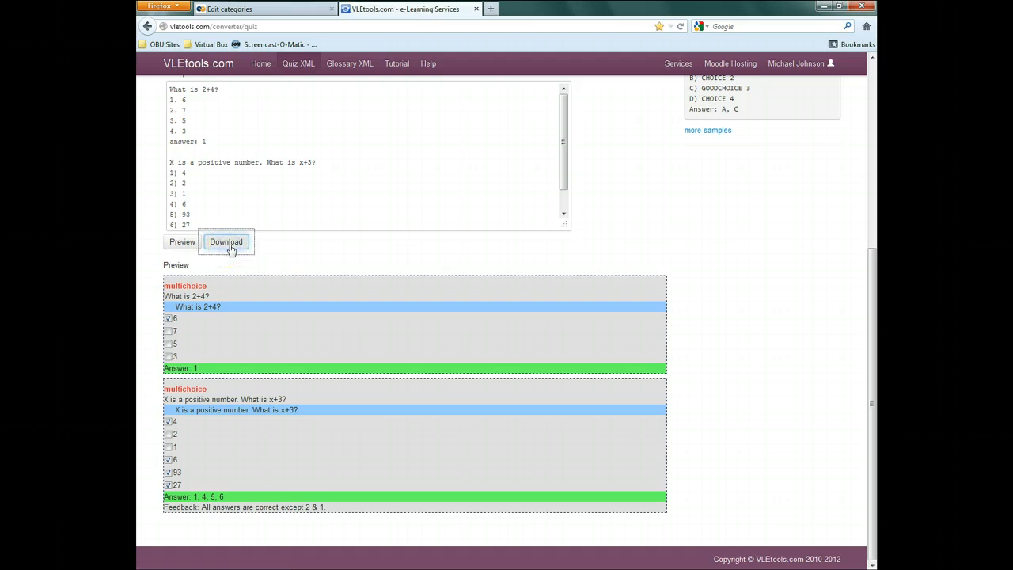
- Download the converted questions as quiz.xml, saving the file in Firefox
left_click(224, 240)
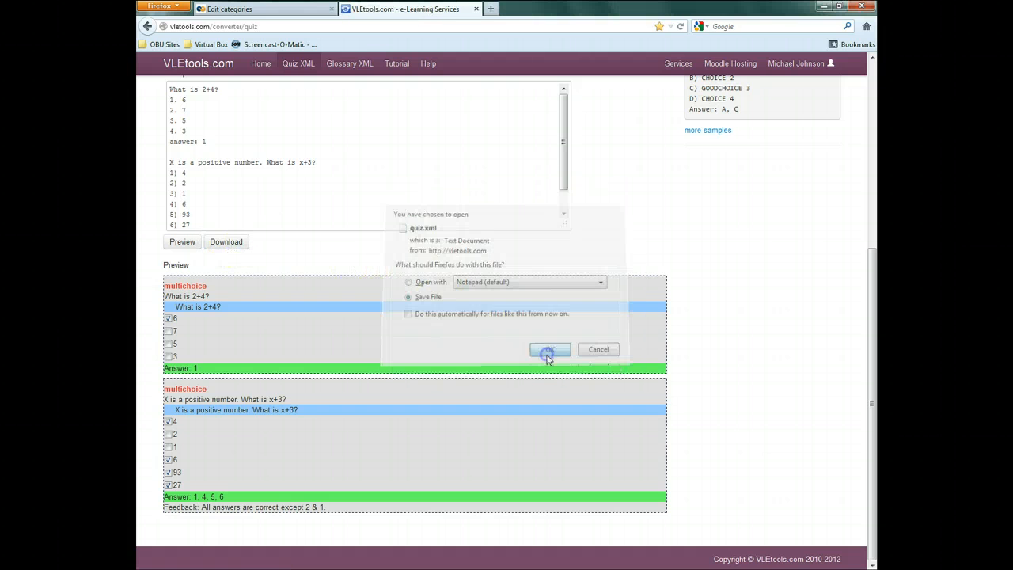
left_click(549, 350)
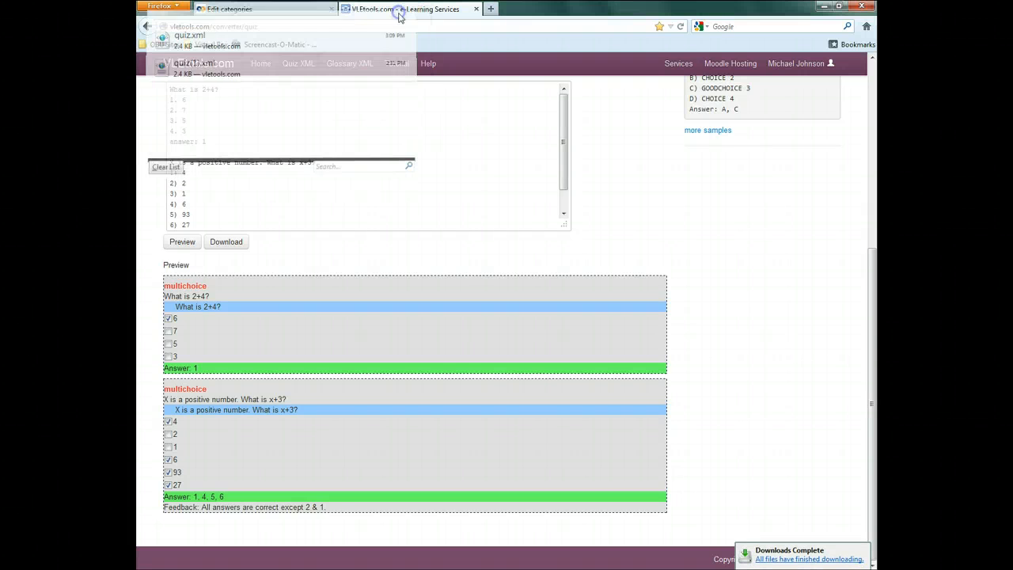
- Back in Moodle, start a question import using the Moodle XML format
left_click(229, 9)
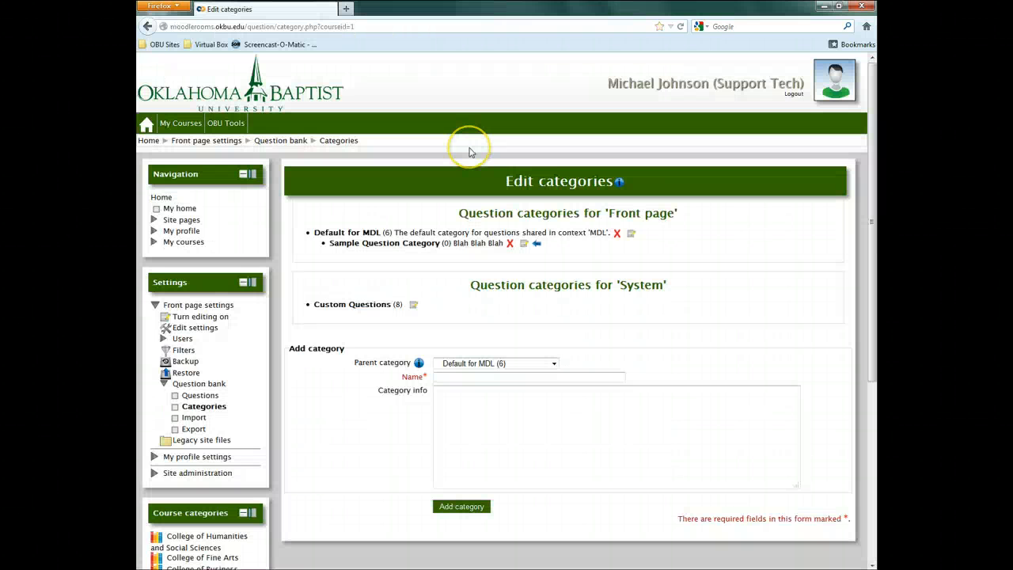
mouse_move(468, 150)
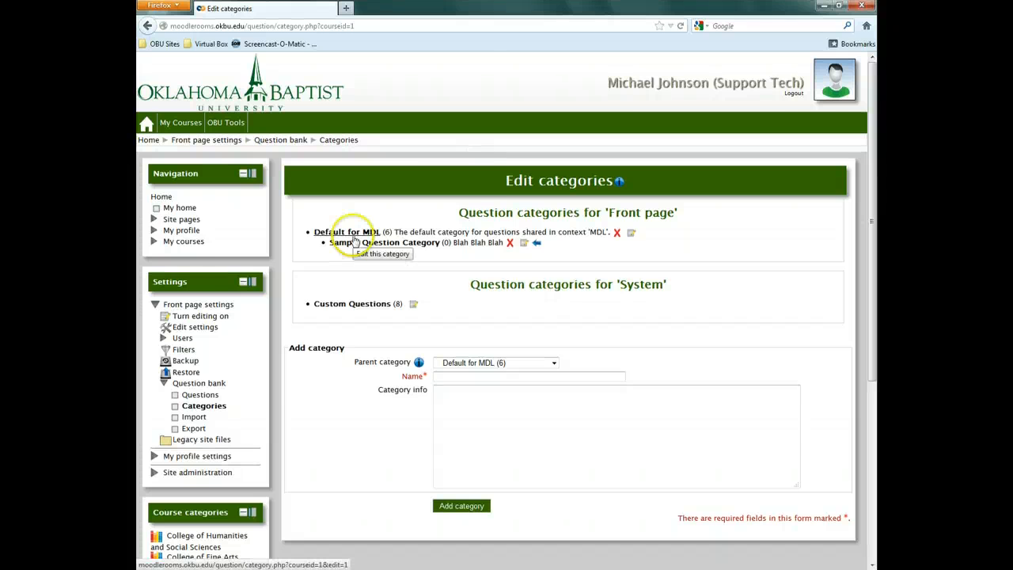
left_click(193, 418)
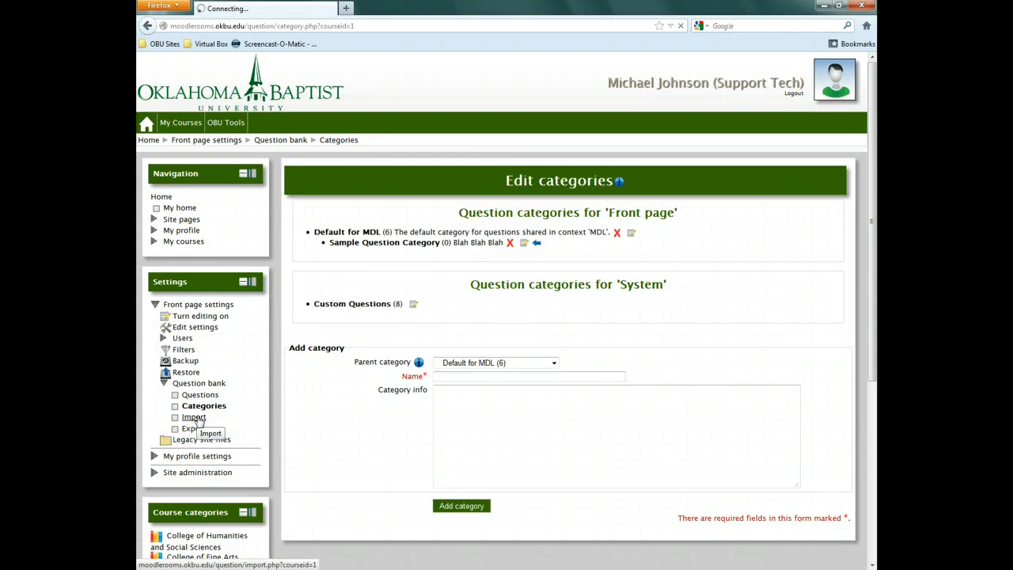
left_click(193, 418)
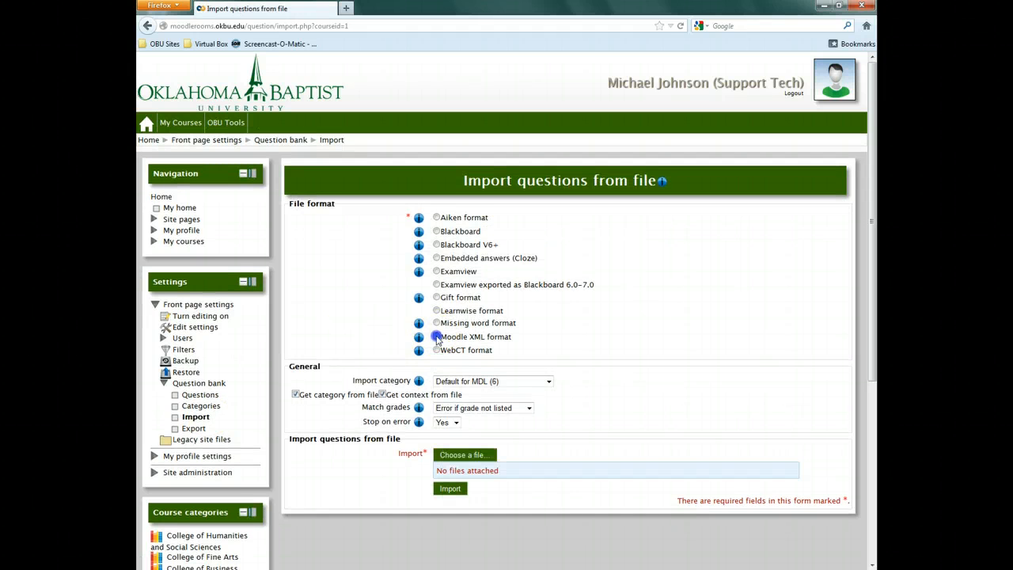
left_click(436, 336)
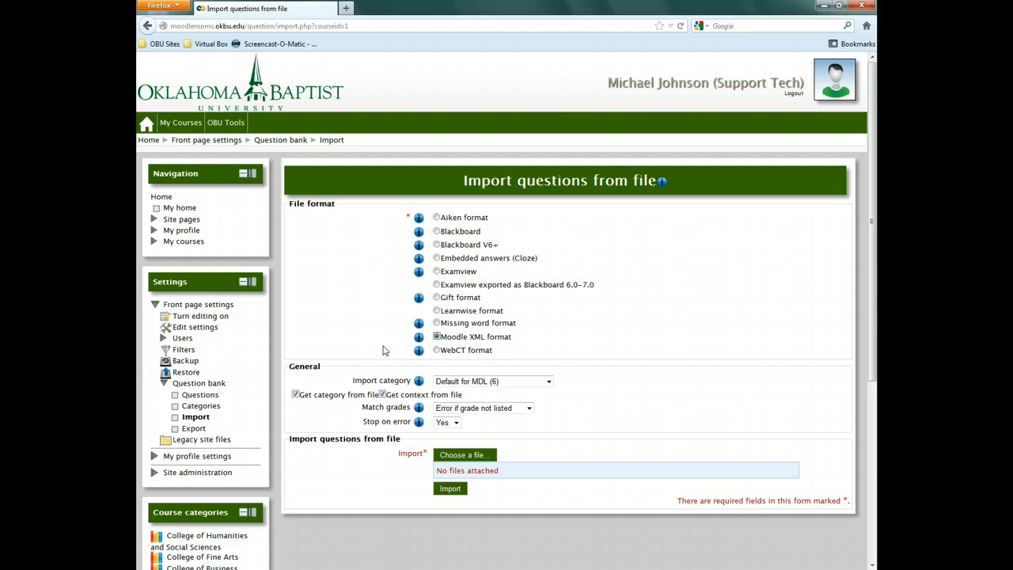
- Target Sample Question Category and stop taking category and context from the file
left_click(548, 380)
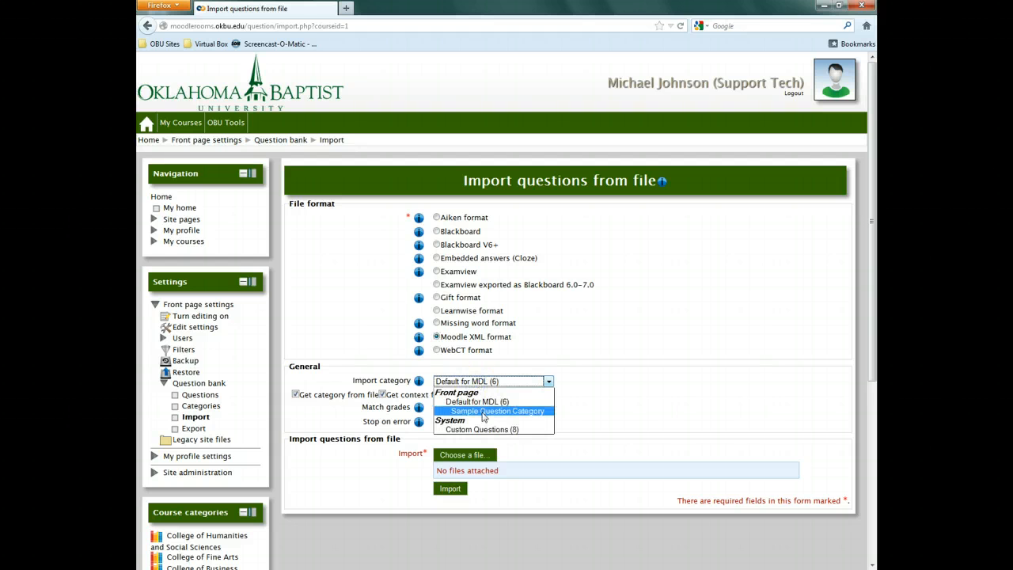
left_click(496, 411)
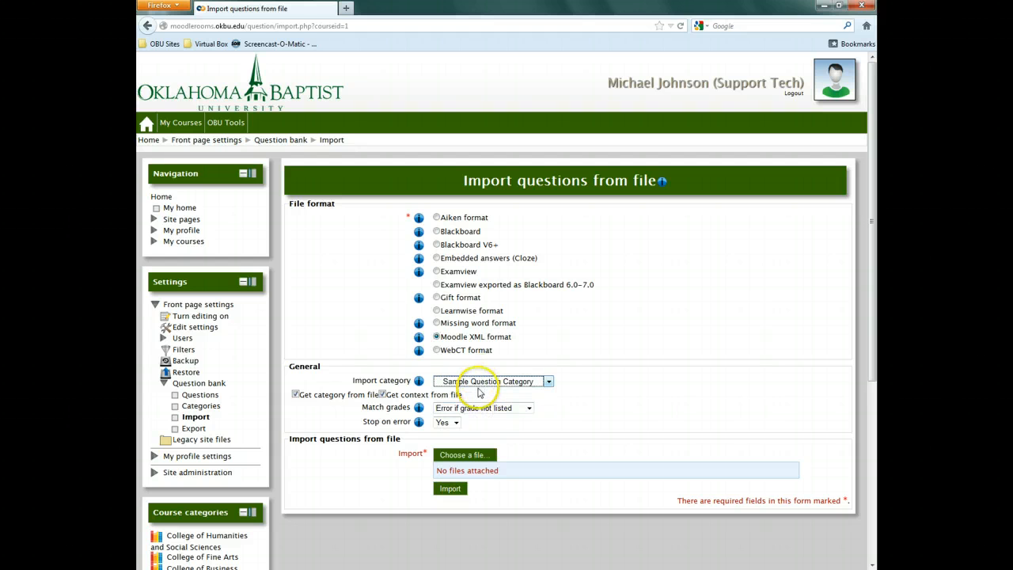
mouse_move(478, 388)
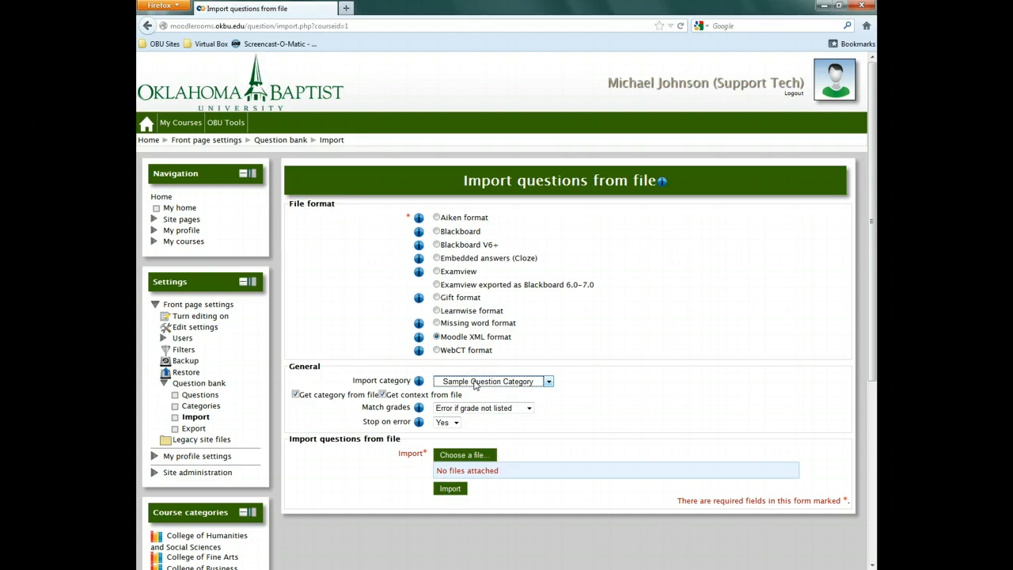
left_click(295, 394)
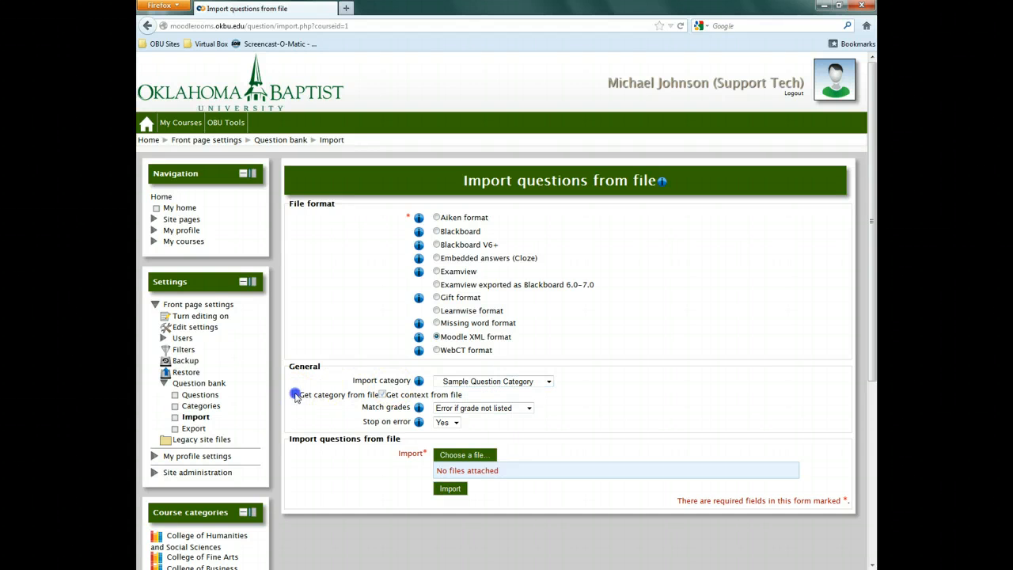
left_click(295, 394)
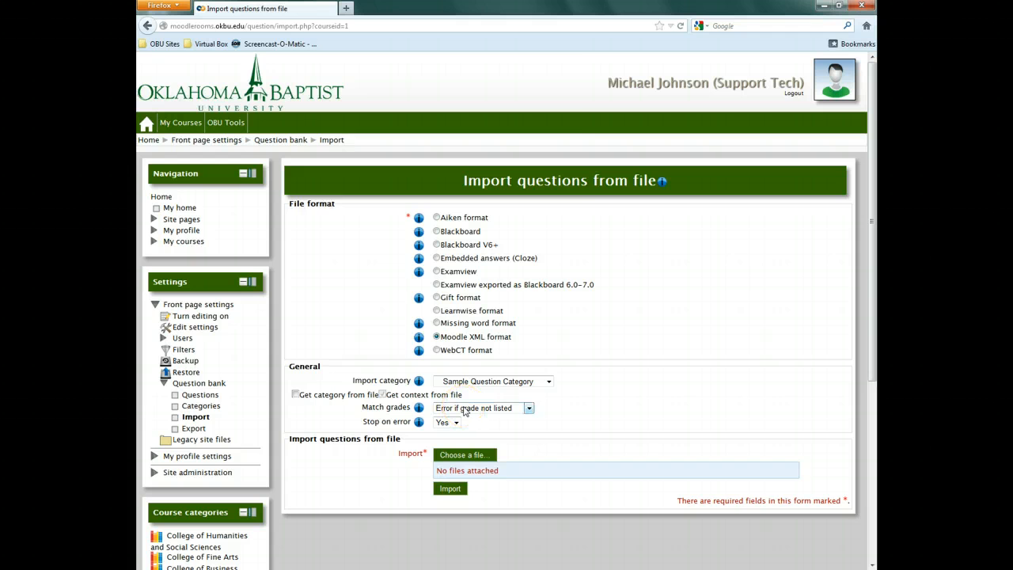
- Attach quiz.xml from Downloads to the import form and submit the import
left_click(462, 454)
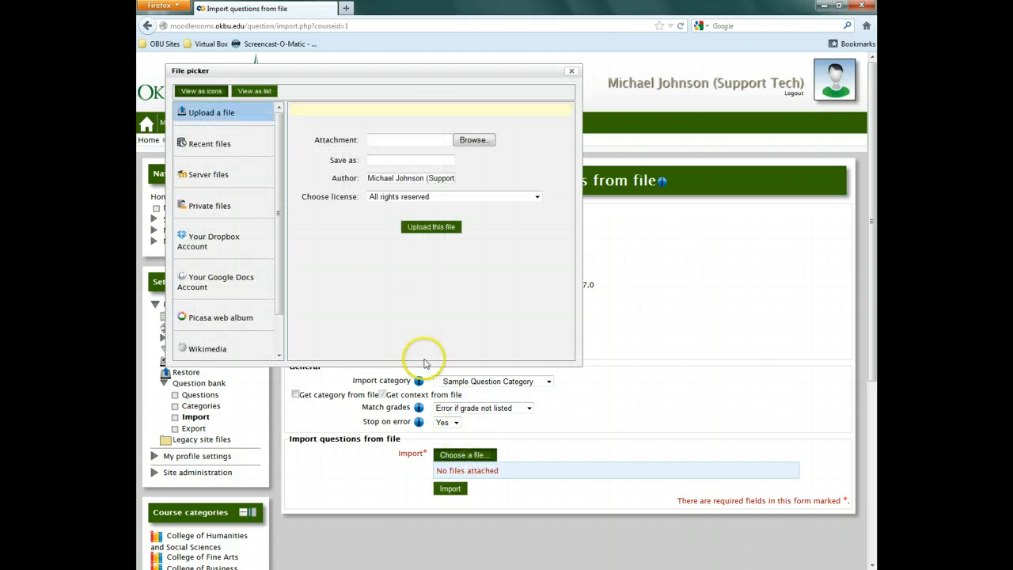
mouse_move(323, 146)
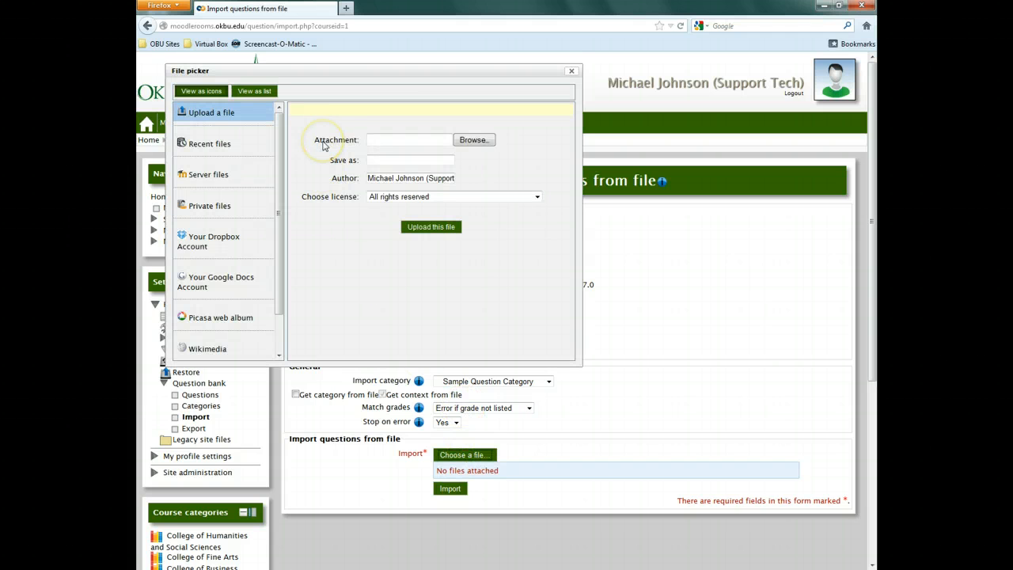
left_click(473, 140)
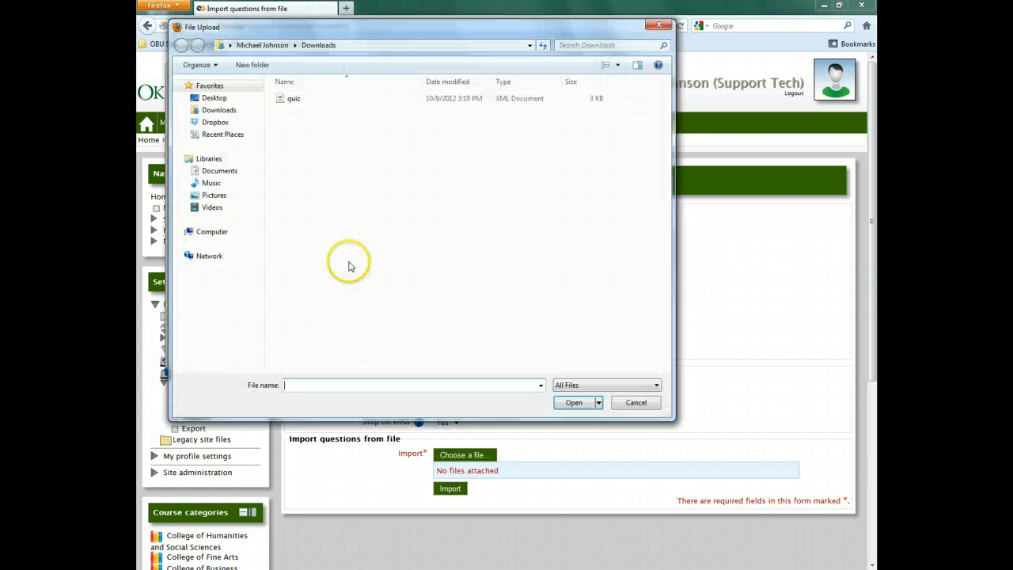
left_click(295, 98)
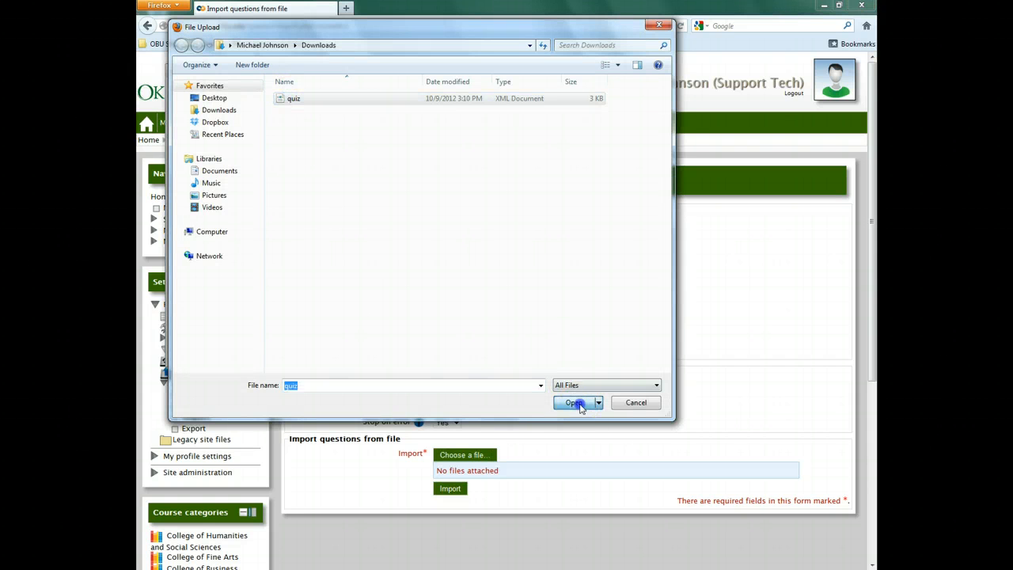
left_click(573, 404)
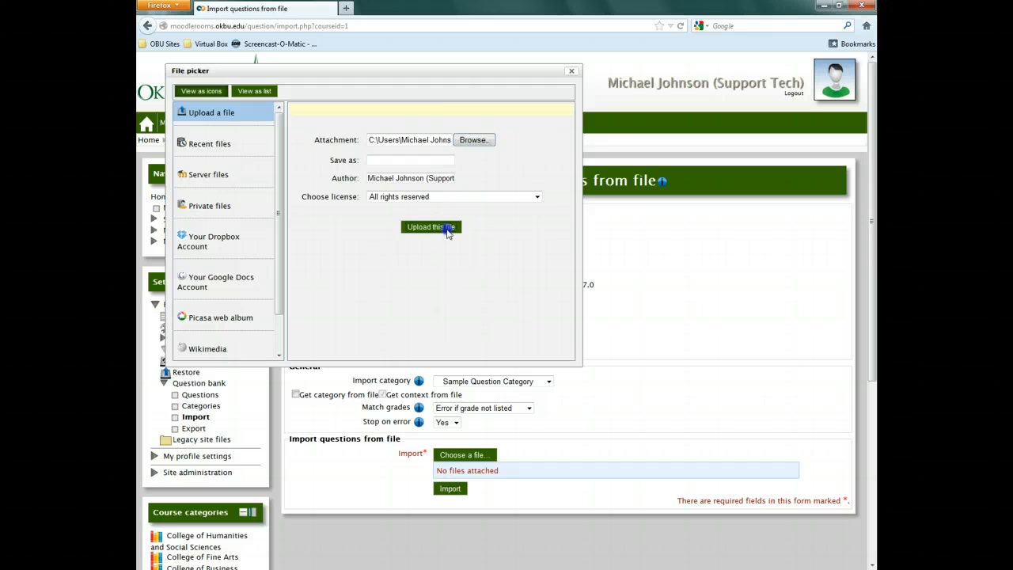
left_click(430, 227)
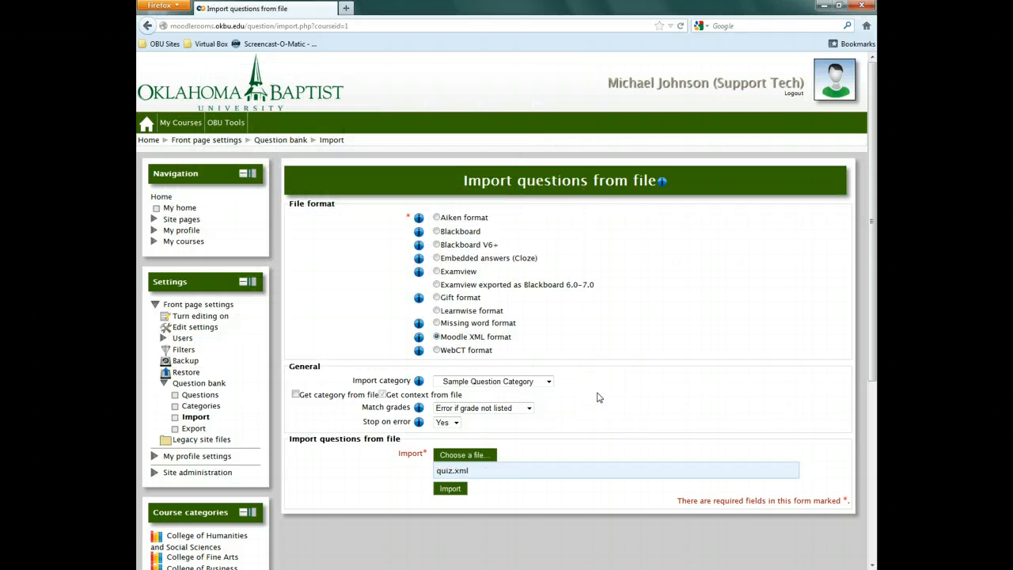
left_click(449, 487)
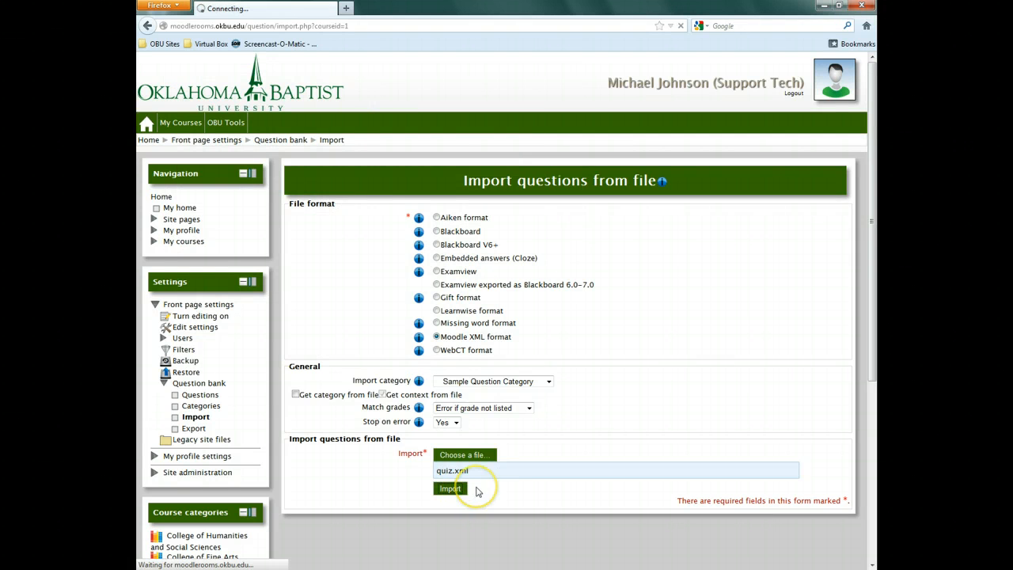
- Complete the import and continue to the Question bank listing both imported questions
left_click(449, 487)
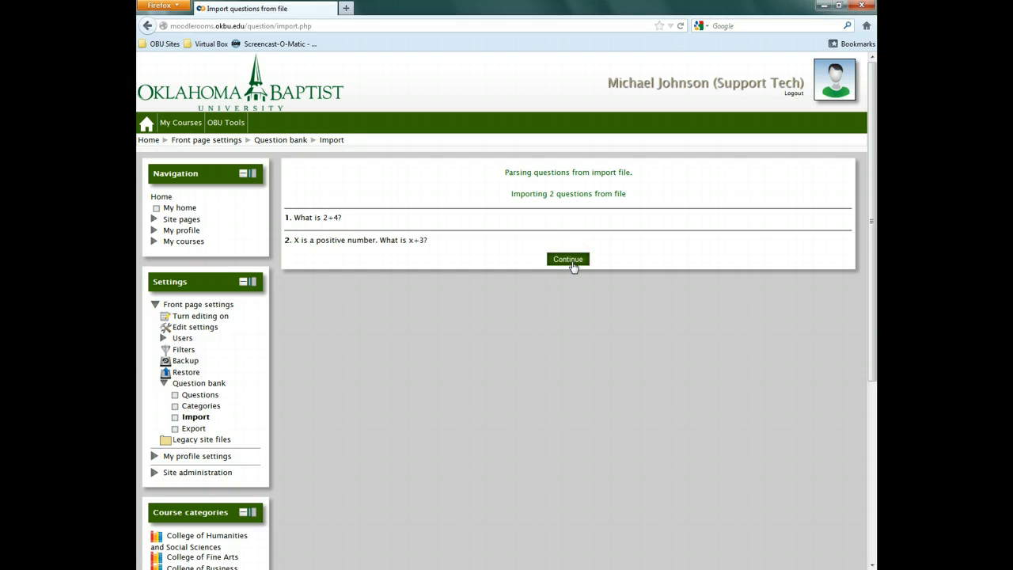
left_click(566, 260)
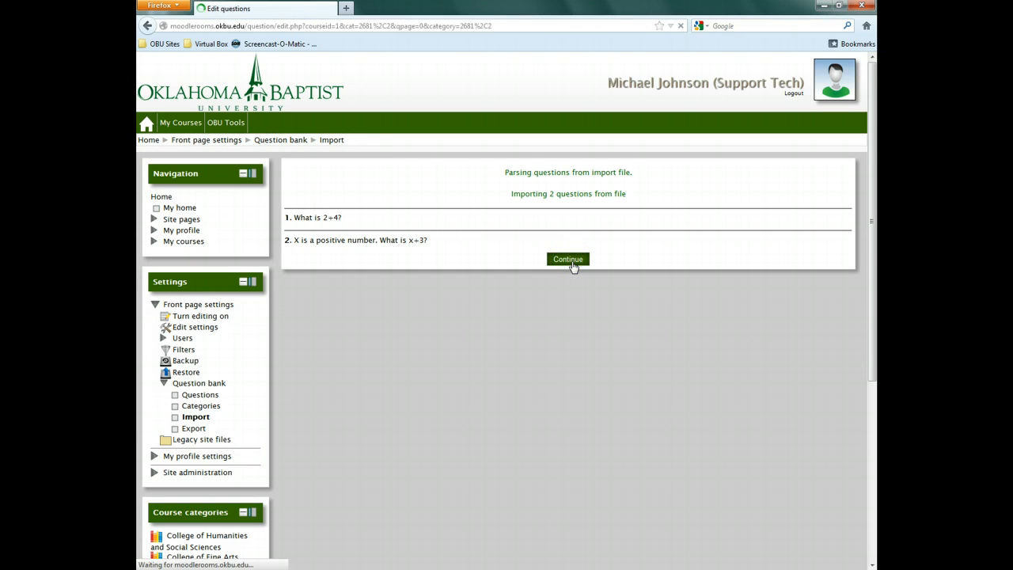
left_click(567, 259)
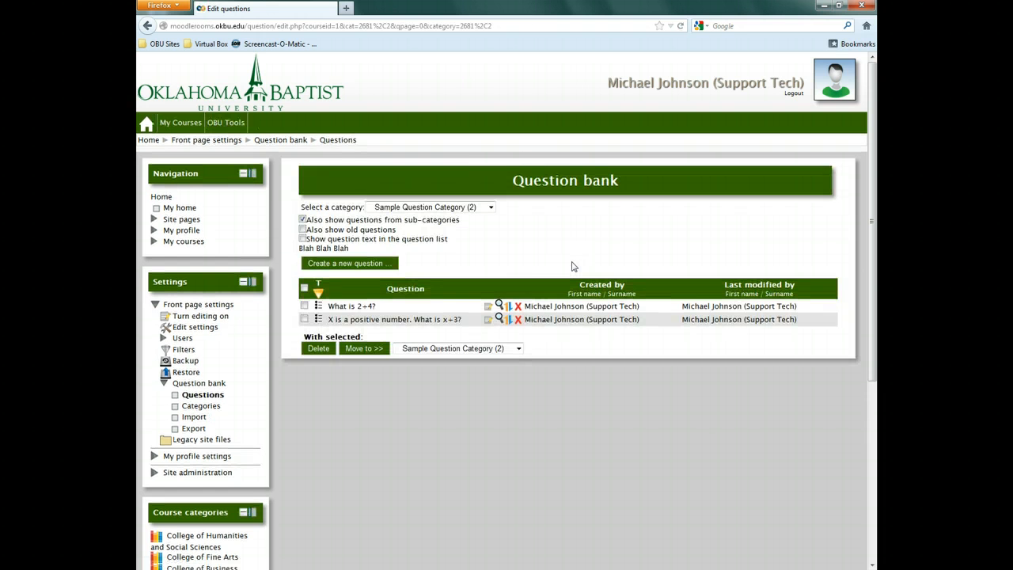